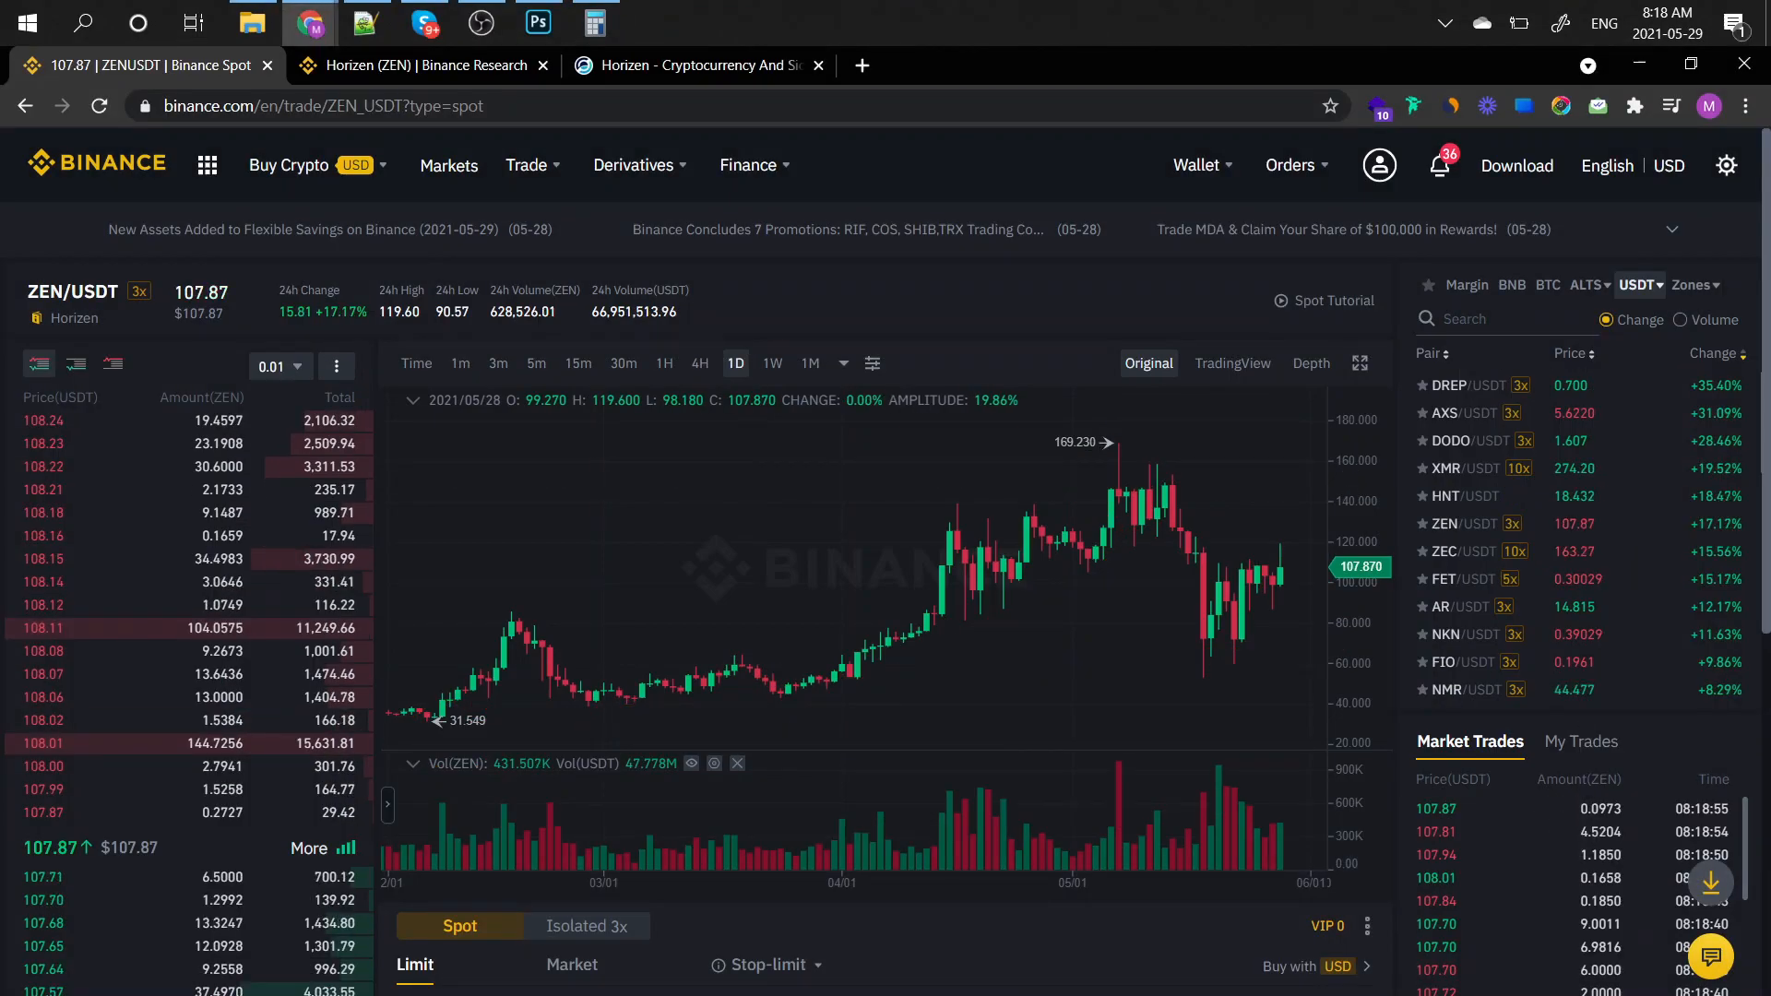
# Switch the ZEN/USDT spot chart from daily to 1H candles, showing recent days.
pyautogui.click(664, 363)
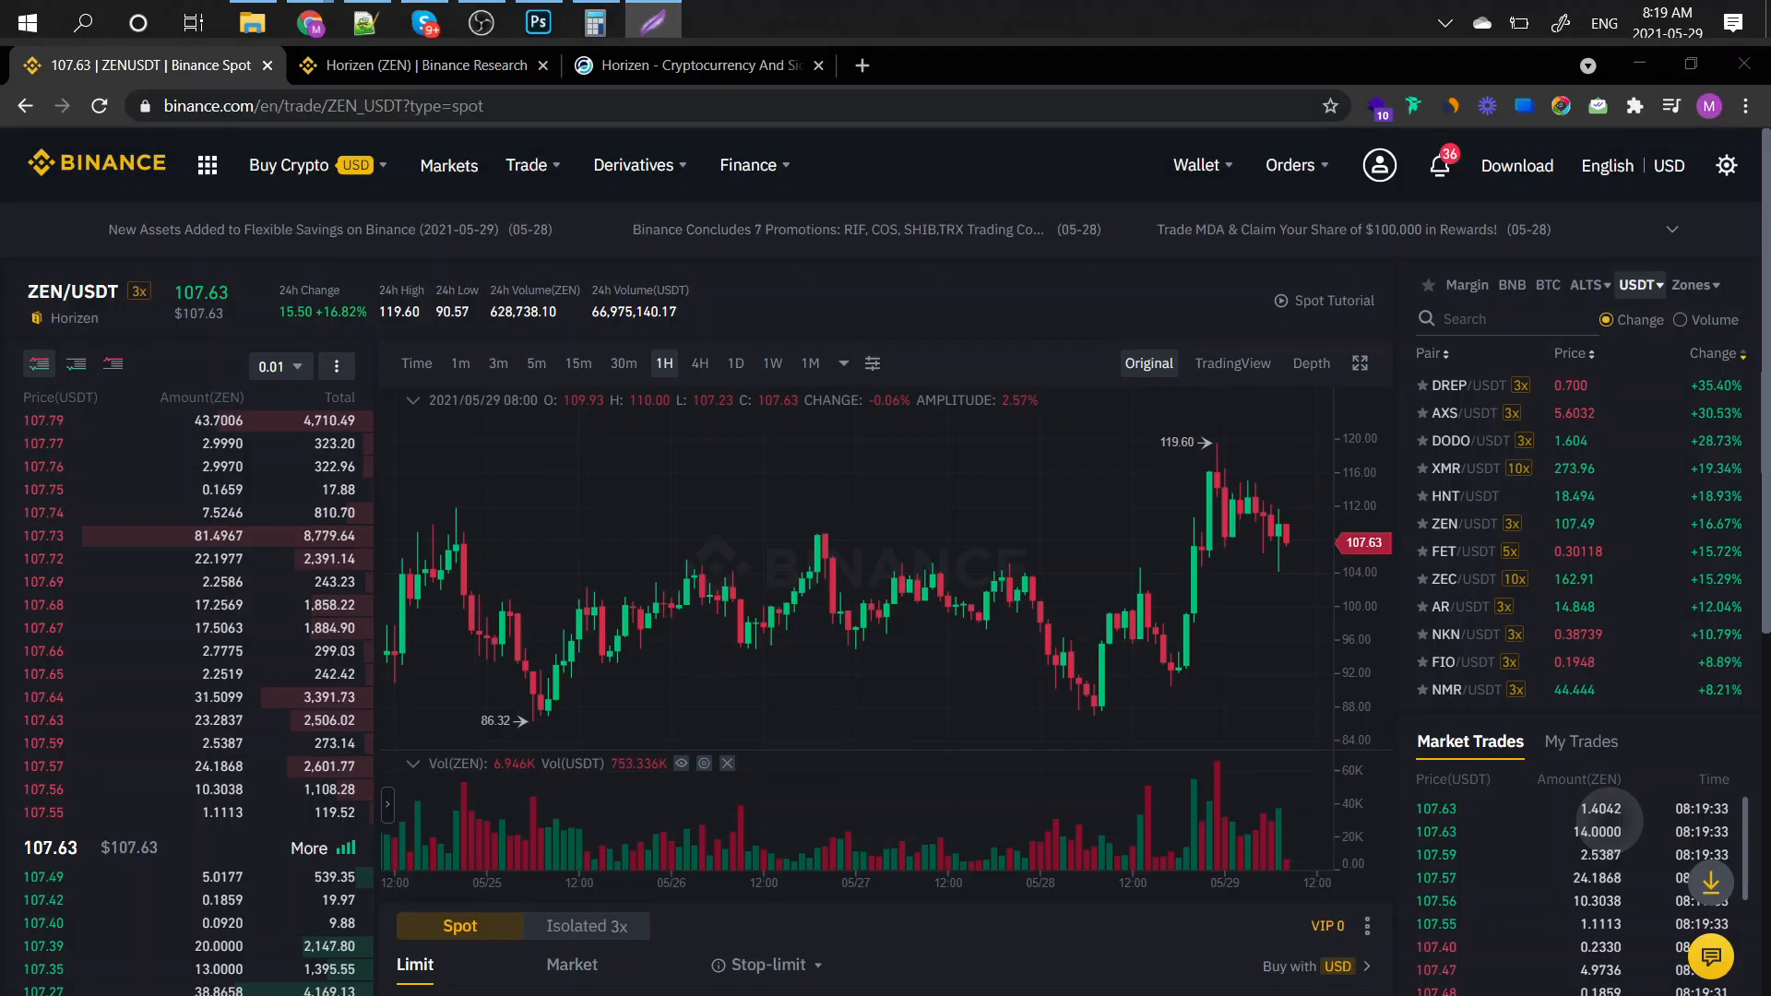
# Set the ZEN/USDT chart timeframe to 4H, covering about the past month.
pyautogui.click(699, 362)
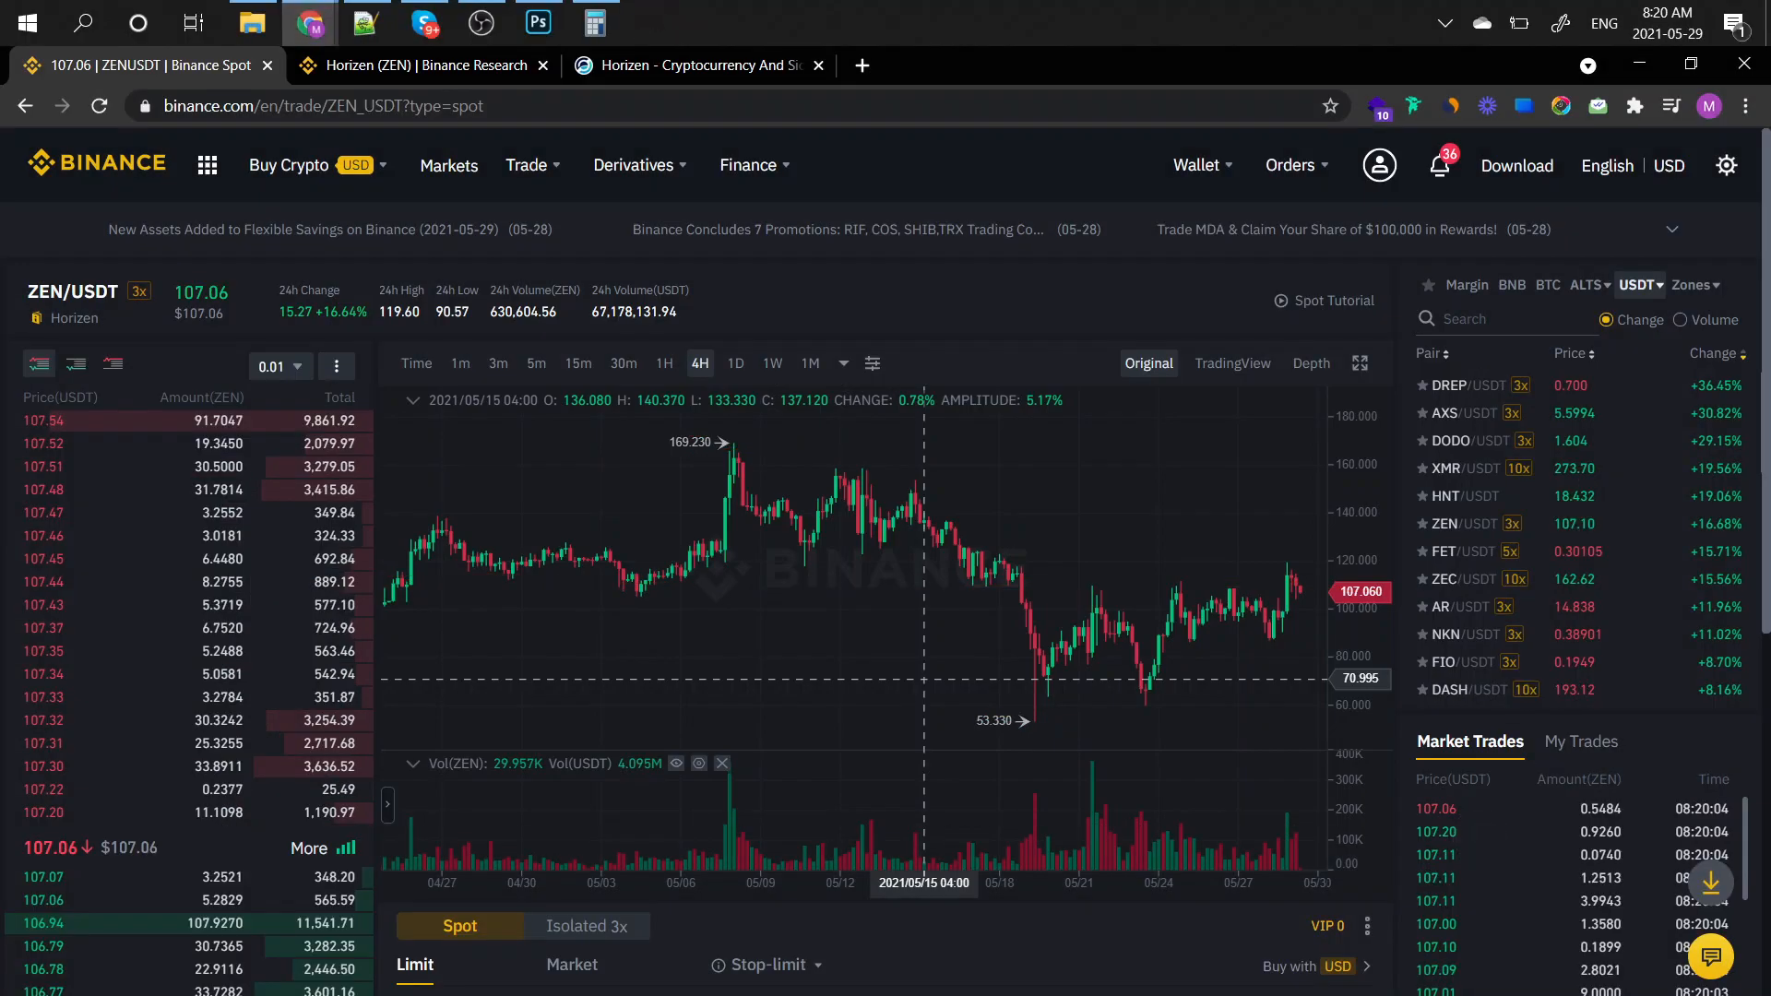
# Set the ZEN/USDT chart to 1W candles, spanning its history since 2018.
pyautogui.click(773, 362)
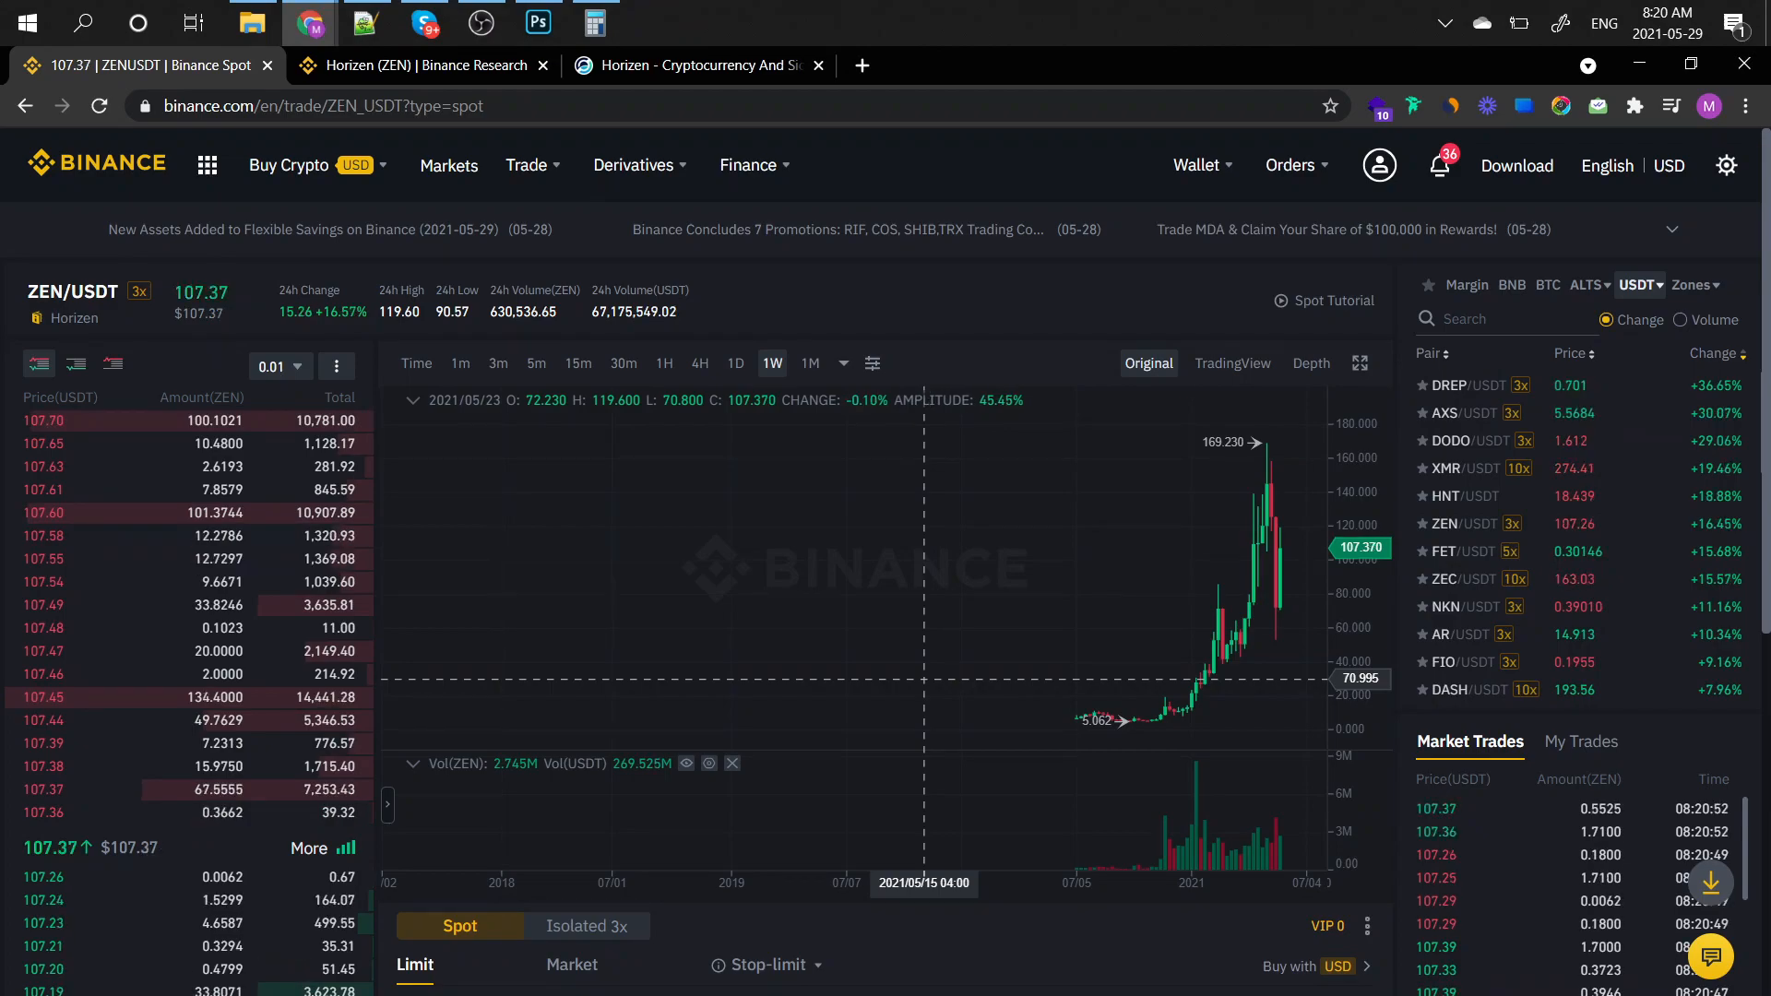
# Browse the Horizen Binance Research page, then set the ZEN/USDT chart to 1M candles.
pyautogui.click(424, 65)
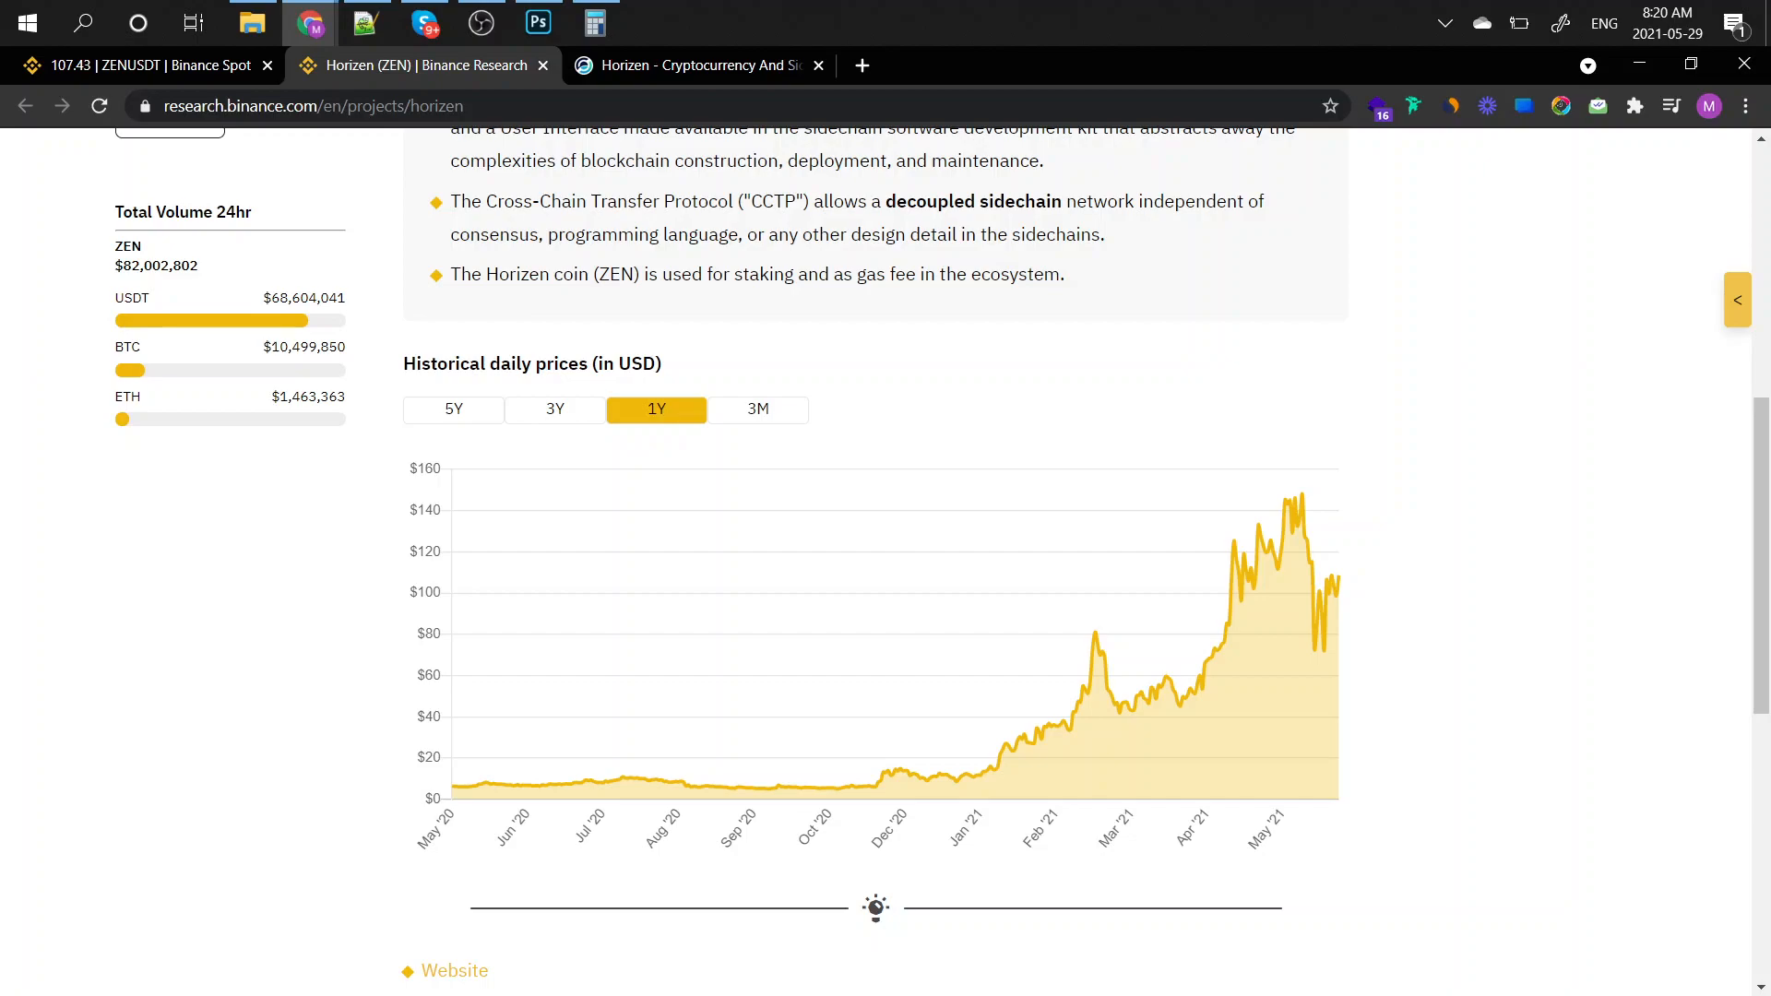
pyautogui.scroll(3)
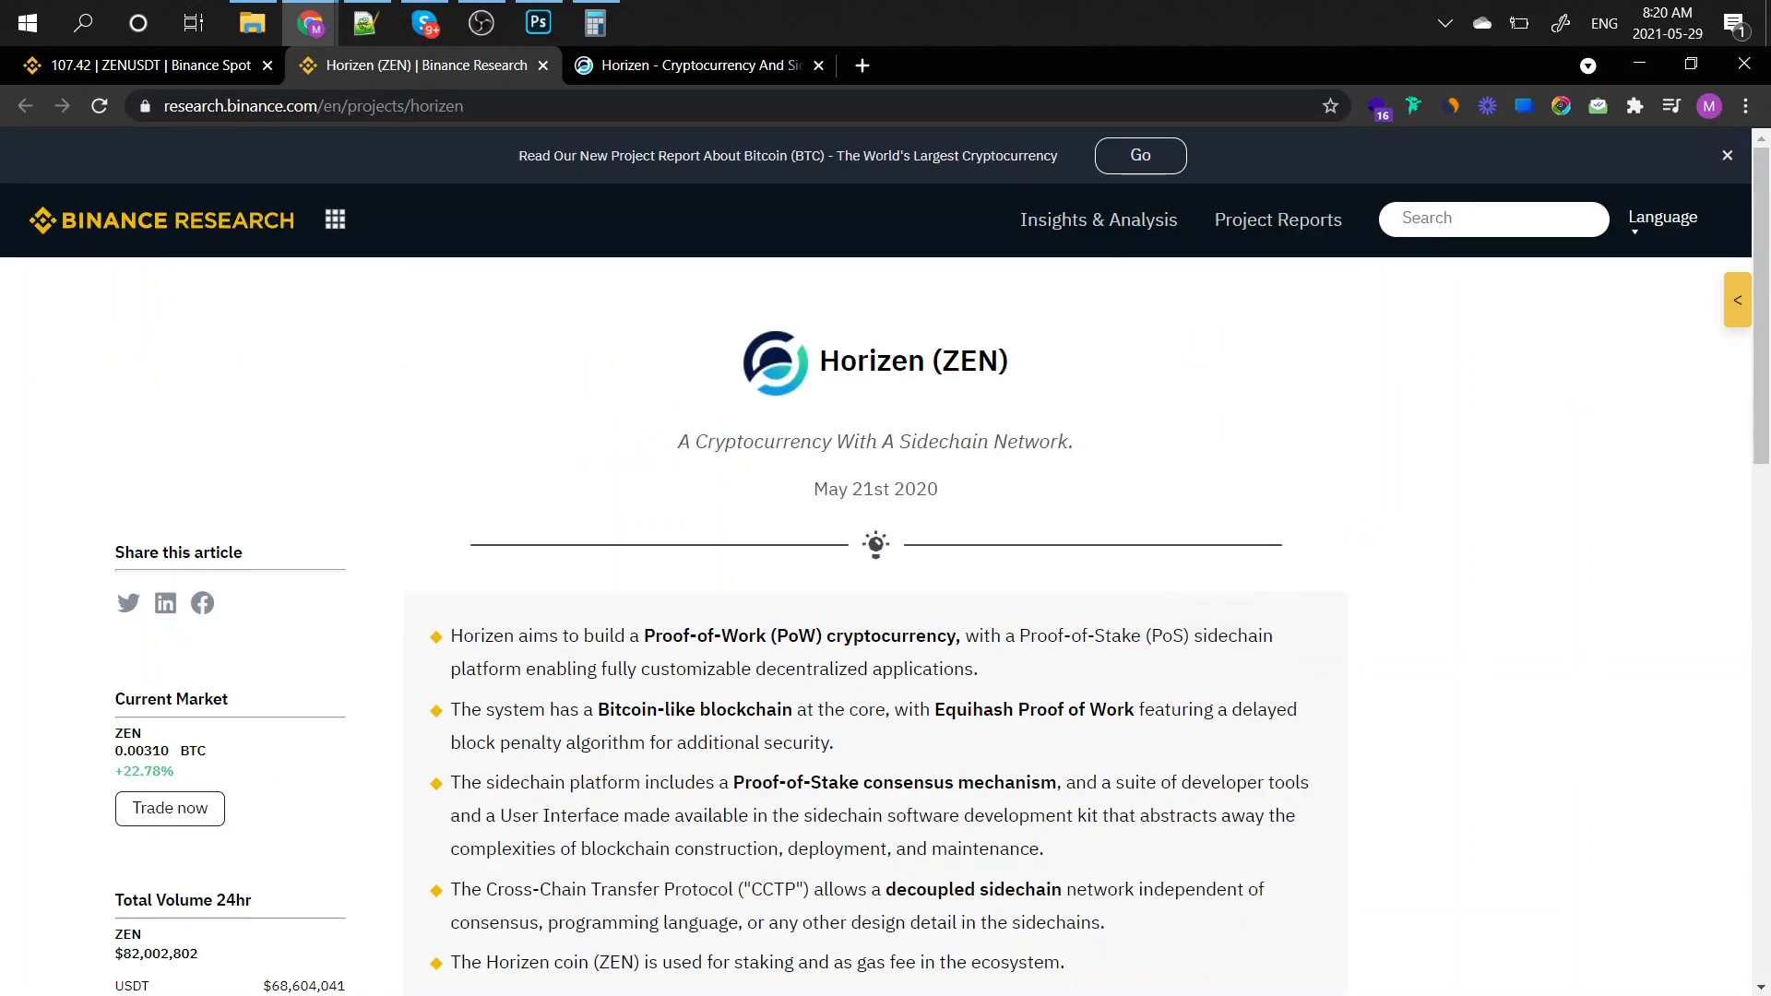
pyautogui.scroll(-3)
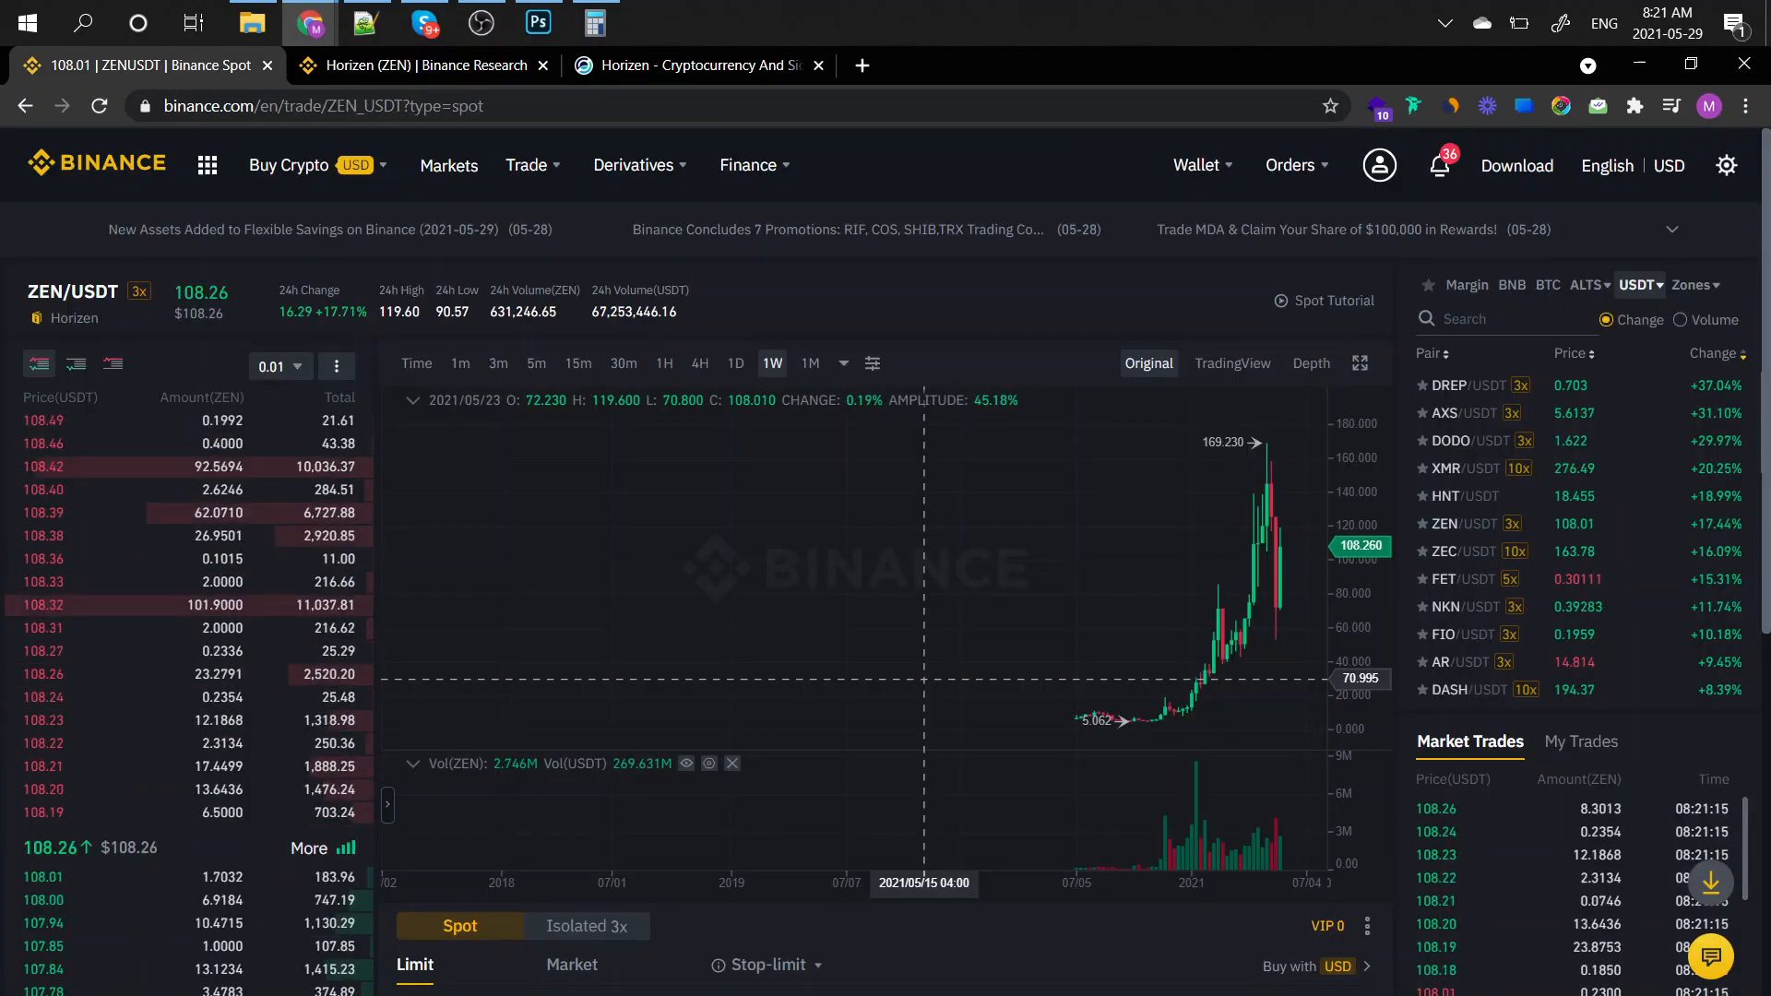
pyautogui.click(809, 363)
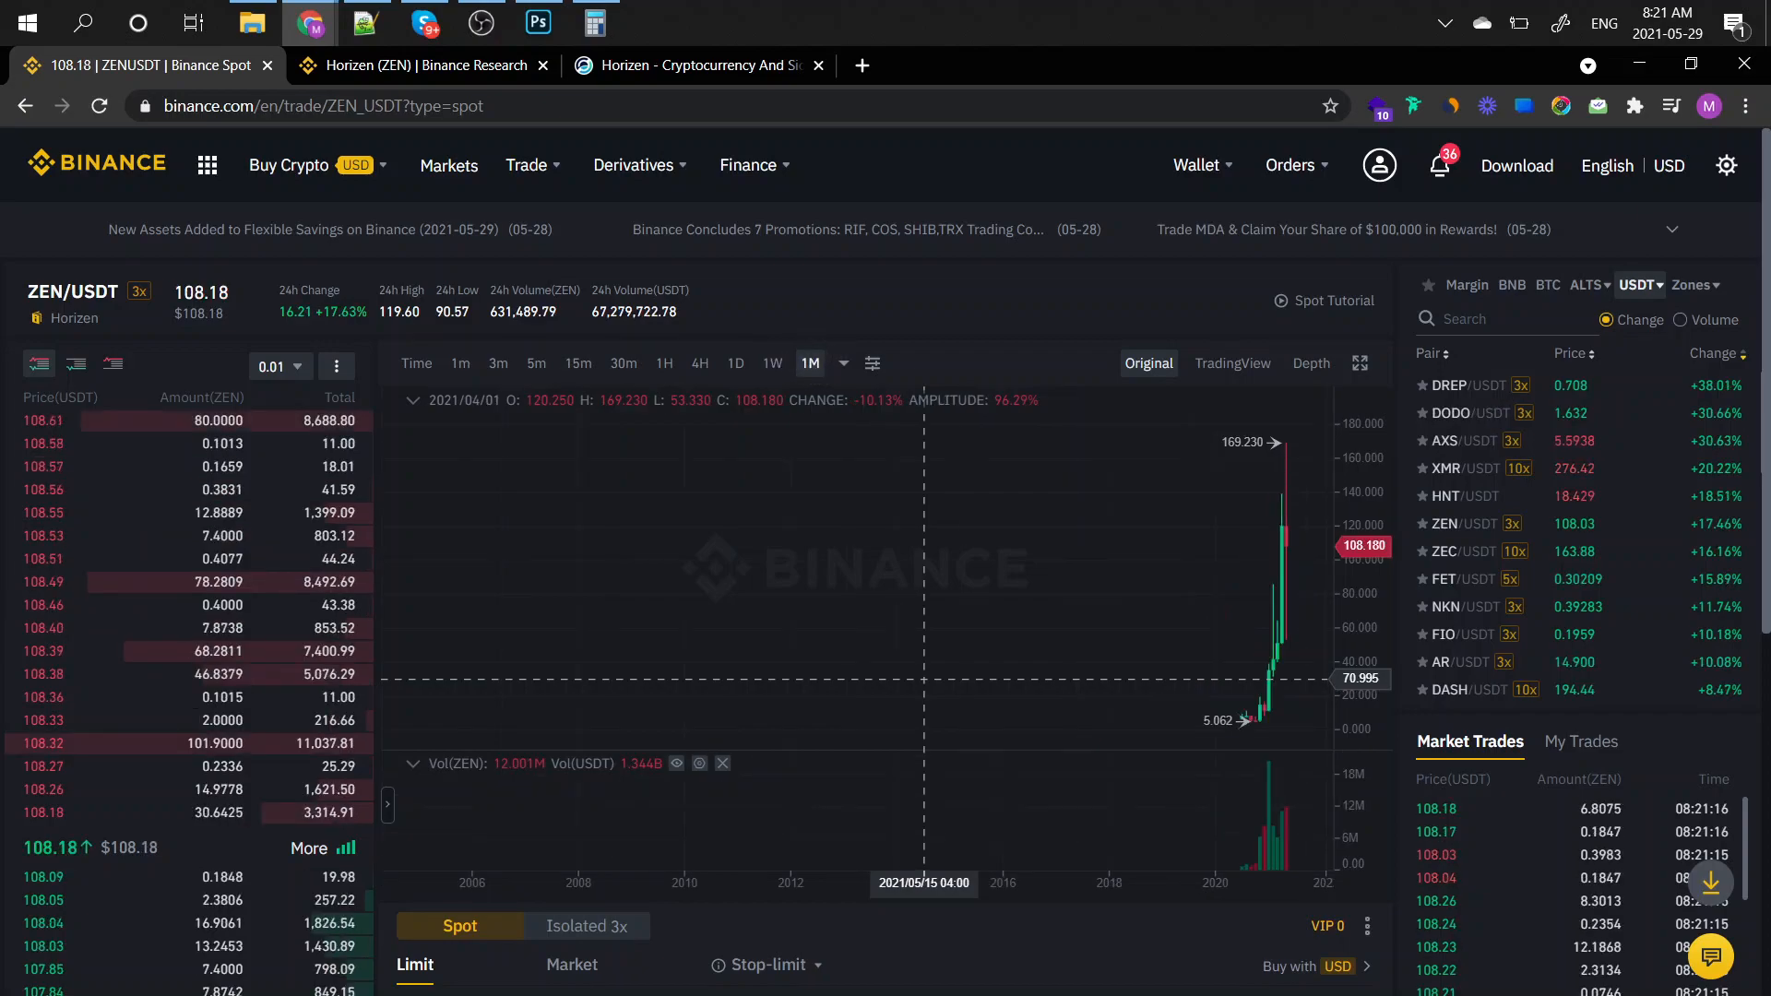